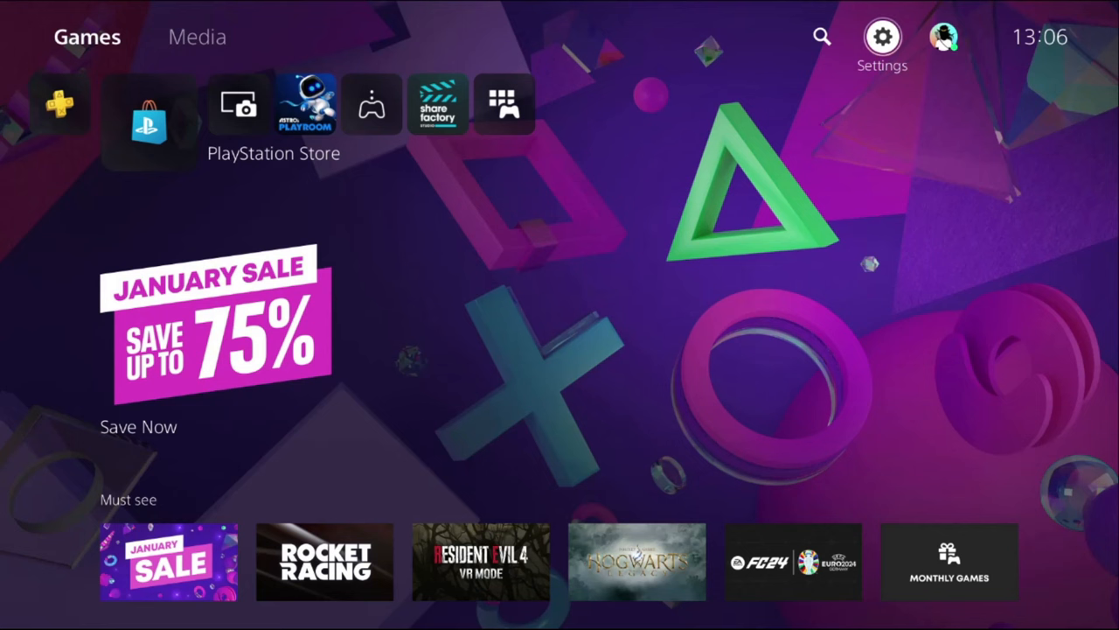
# Step: Check Update System Software under System Software Update and Settings and see it reads Up to date
pyautogui.click(882, 36)
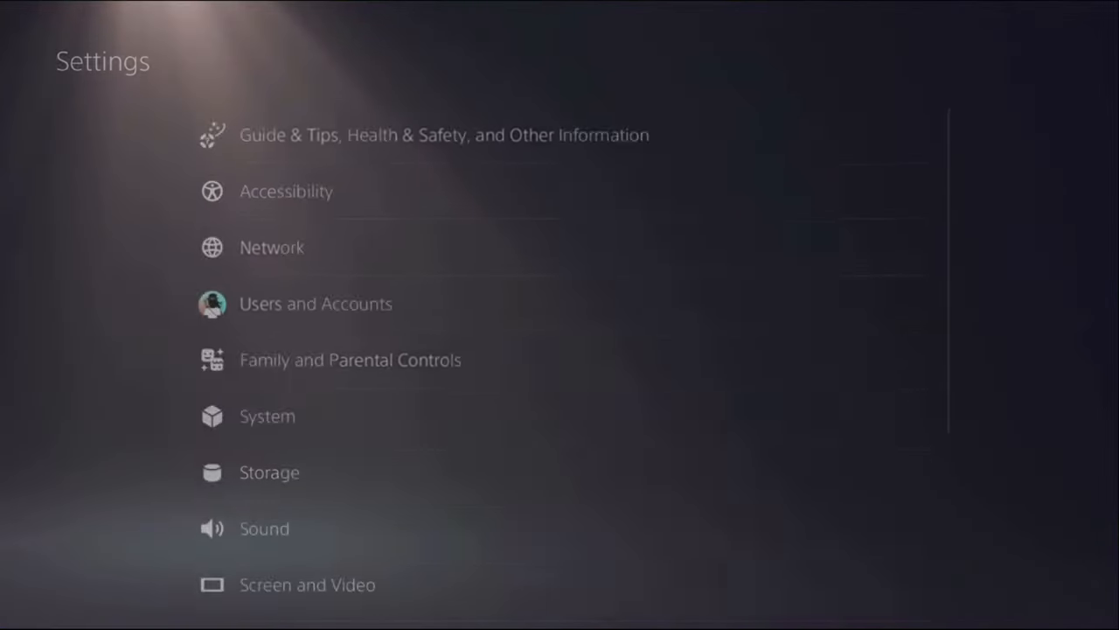
pyautogui.scroll(-3)
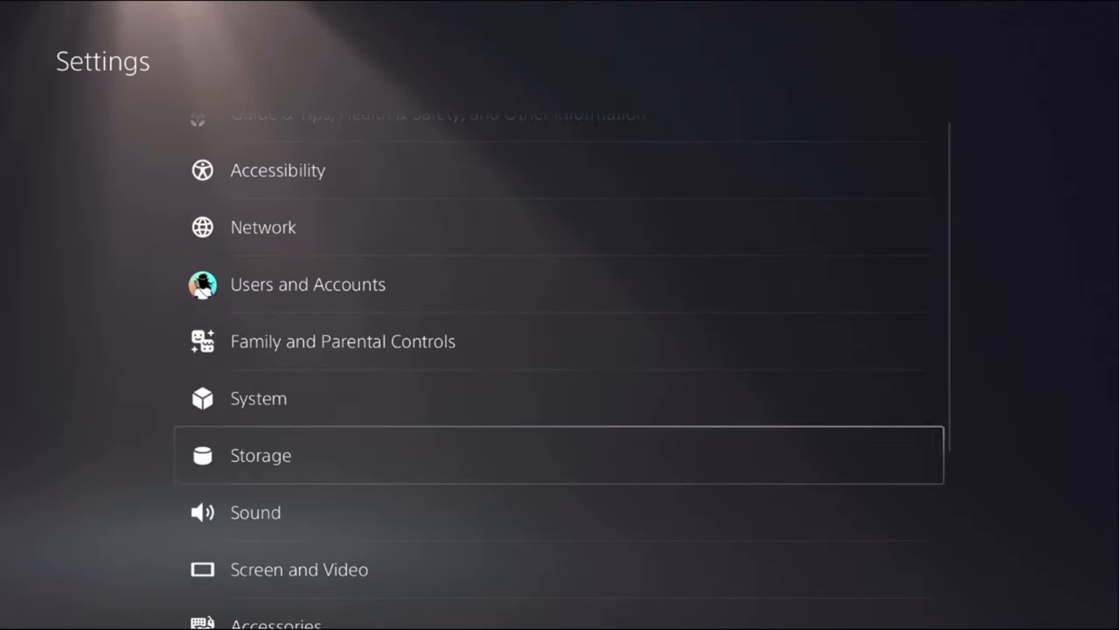
pyautogui.click(259, 399)
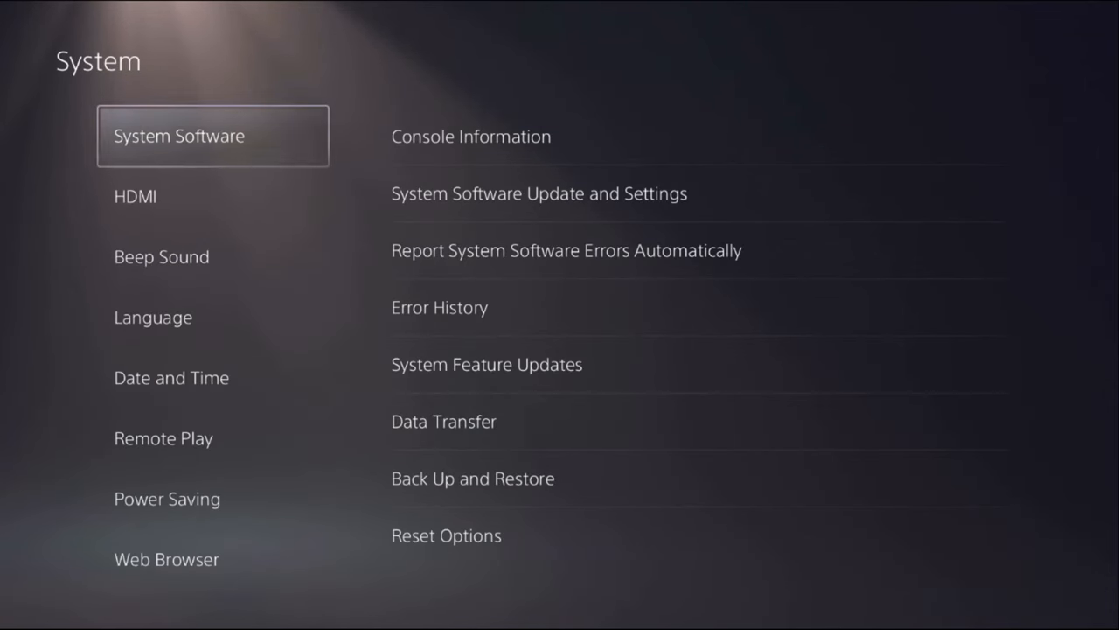
pyautogui.click(539, 193)
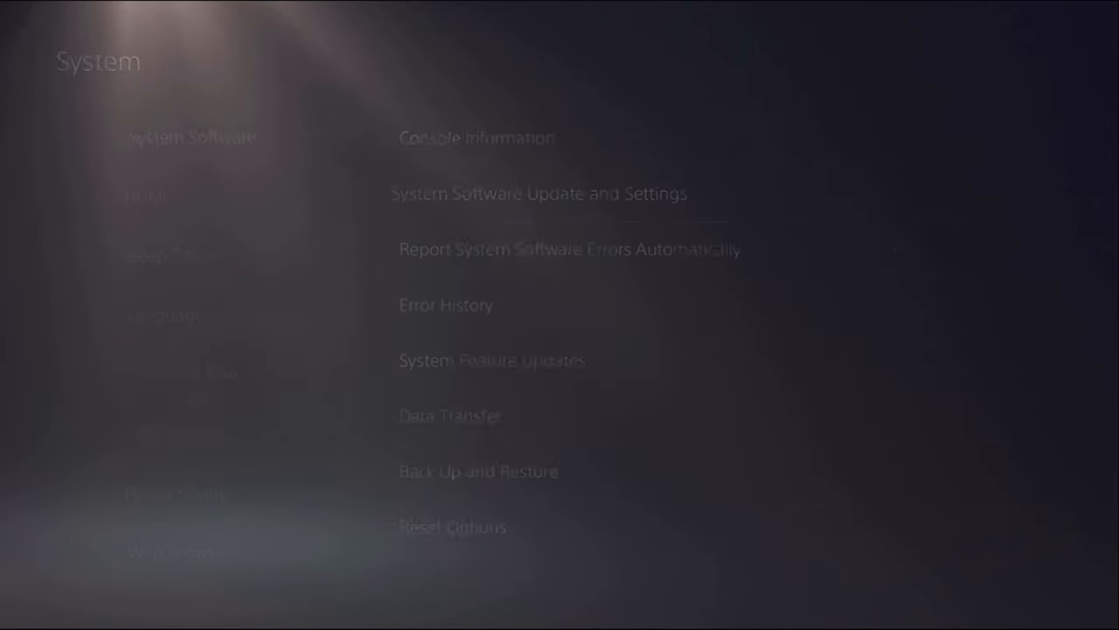
pyautogui.click(539, 193)
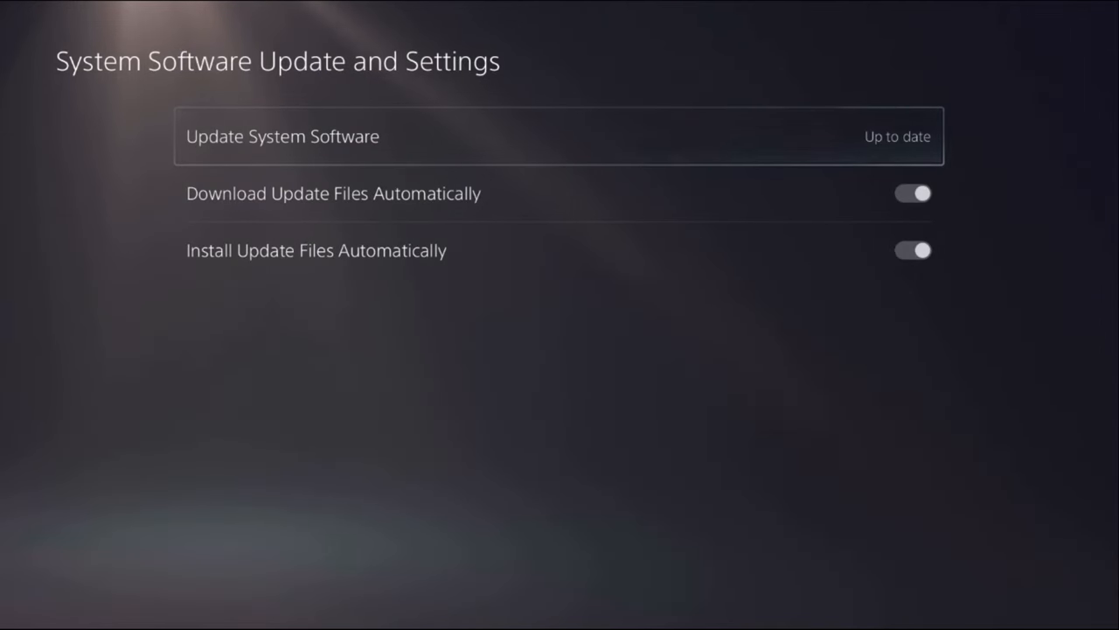
pyautogui.click(282, 136)
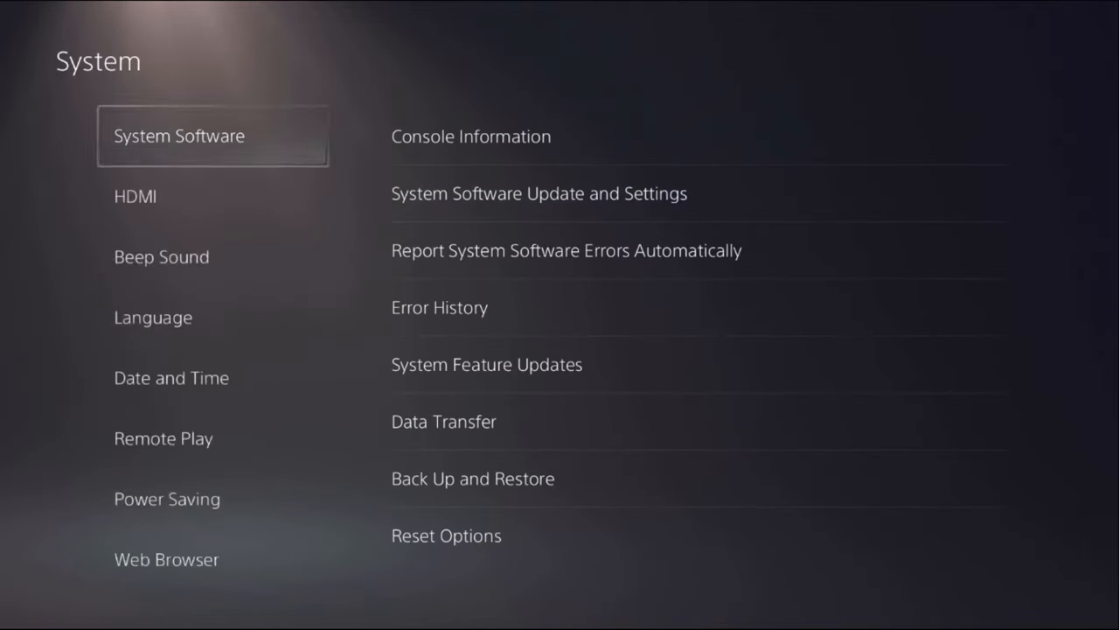
# Step: Run Restore Licenses from Users and Accounts > Other and acknowledge the Licenses restored message
pyautogui.press('Escape')
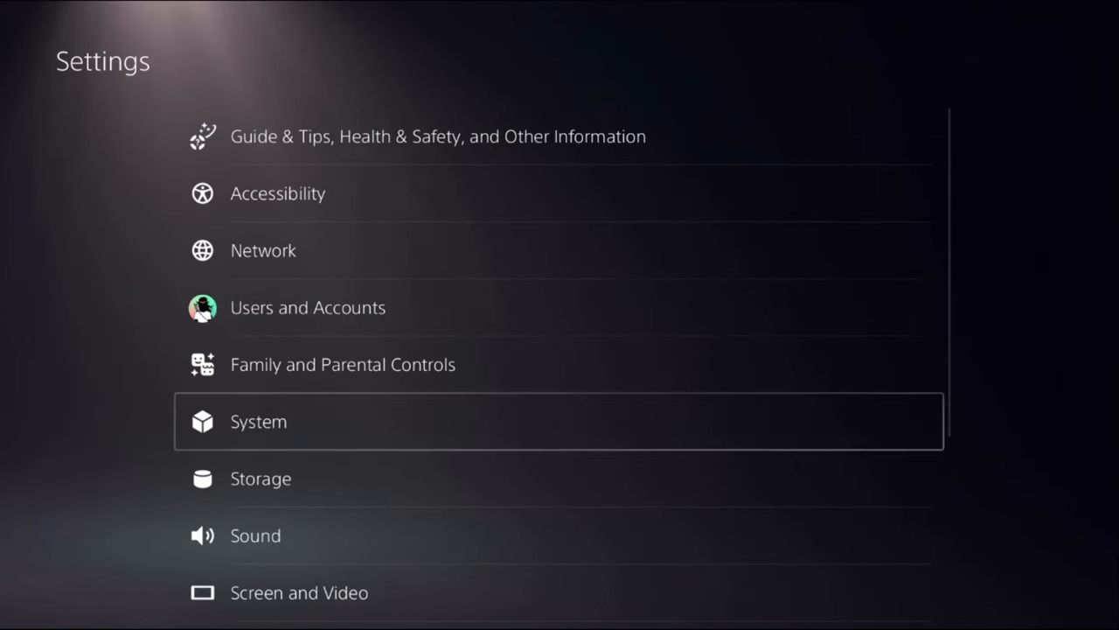
pyautogui.click(307, 307)
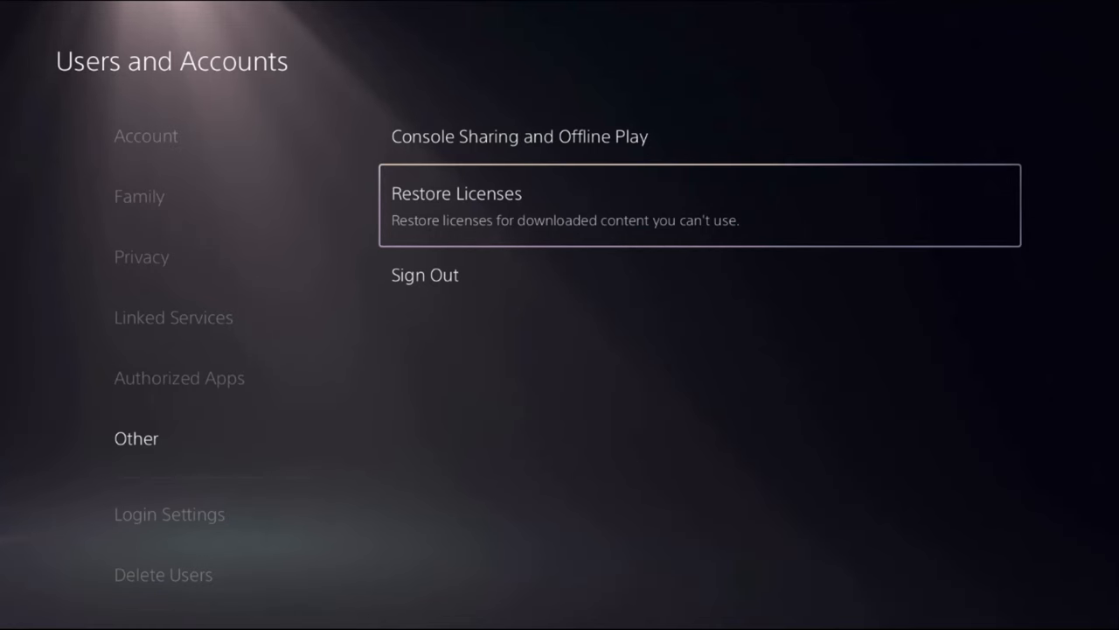
pyautogui.click(700, 207)
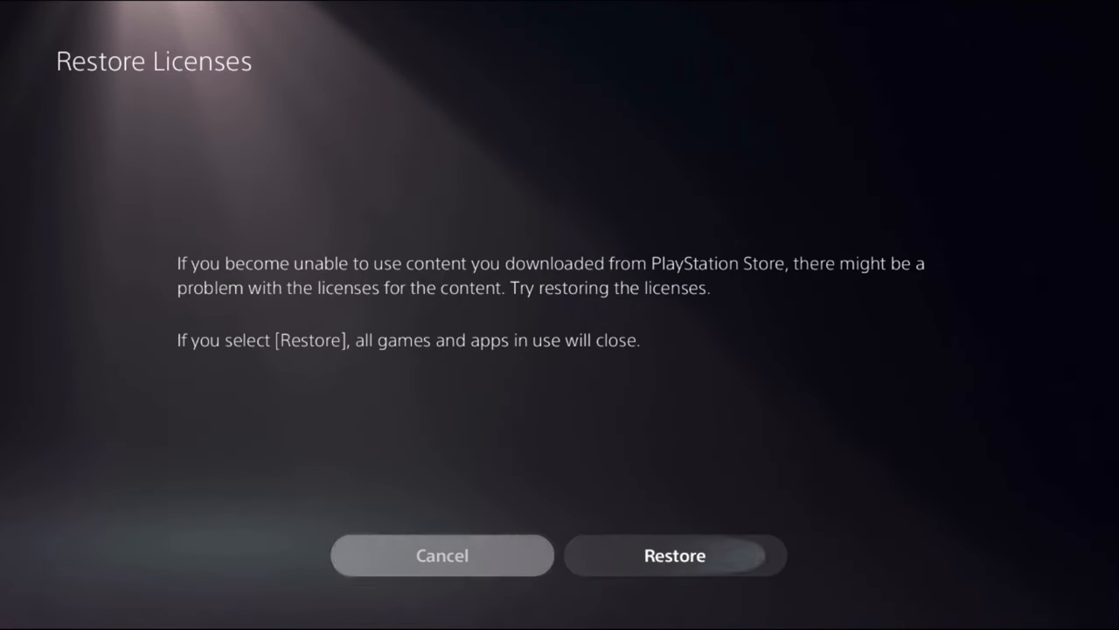
pyautogui.click(675, 556)
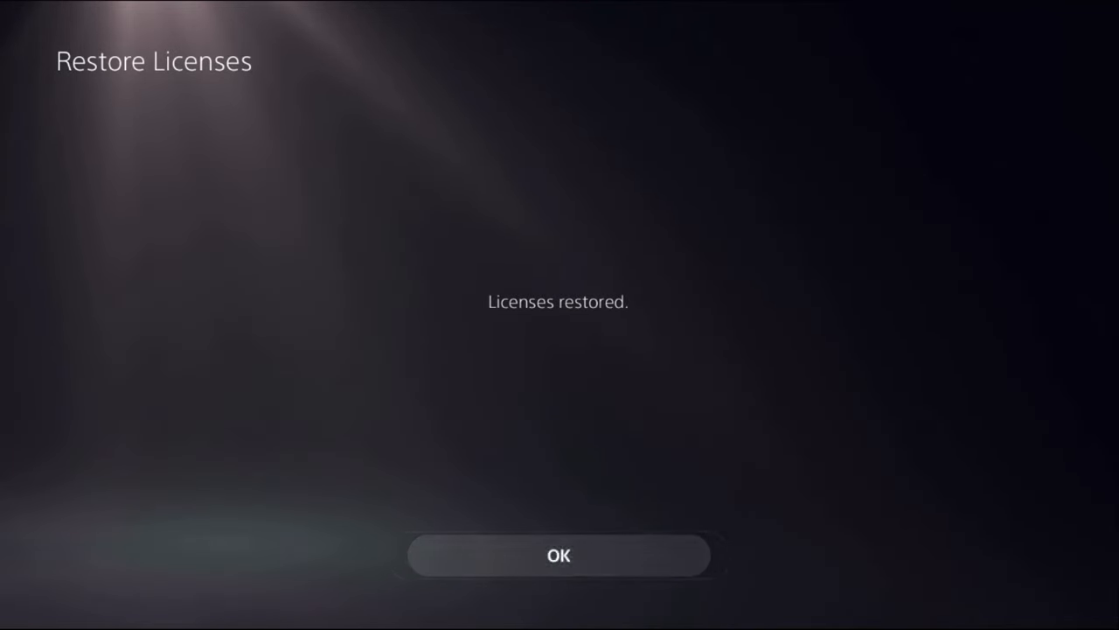
pyautogui.click(559, 556)
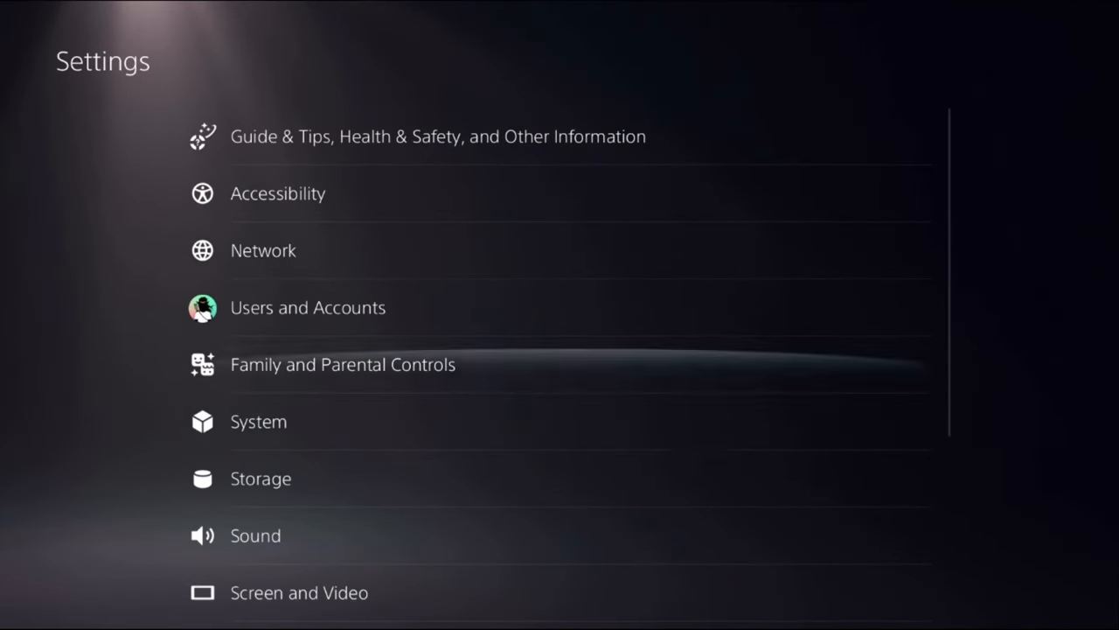
# Step: Check DualSense Wireless Controller Device Software under Accessories and acknowledge it is already the latest version
pyautogui.scroll(-3)
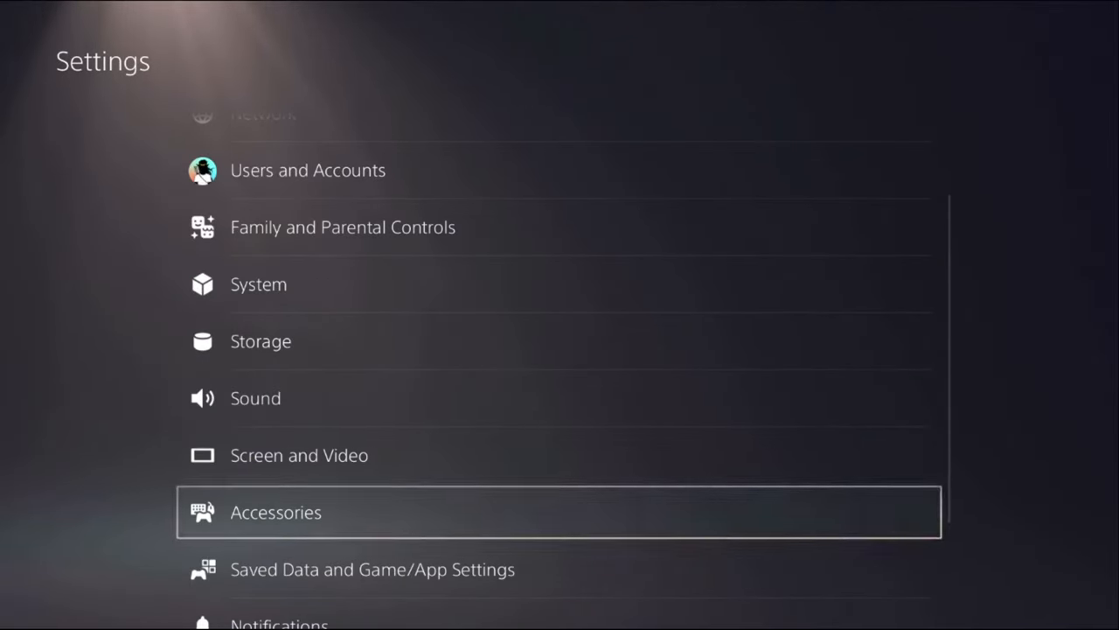
pyautogui.click(277, 511)
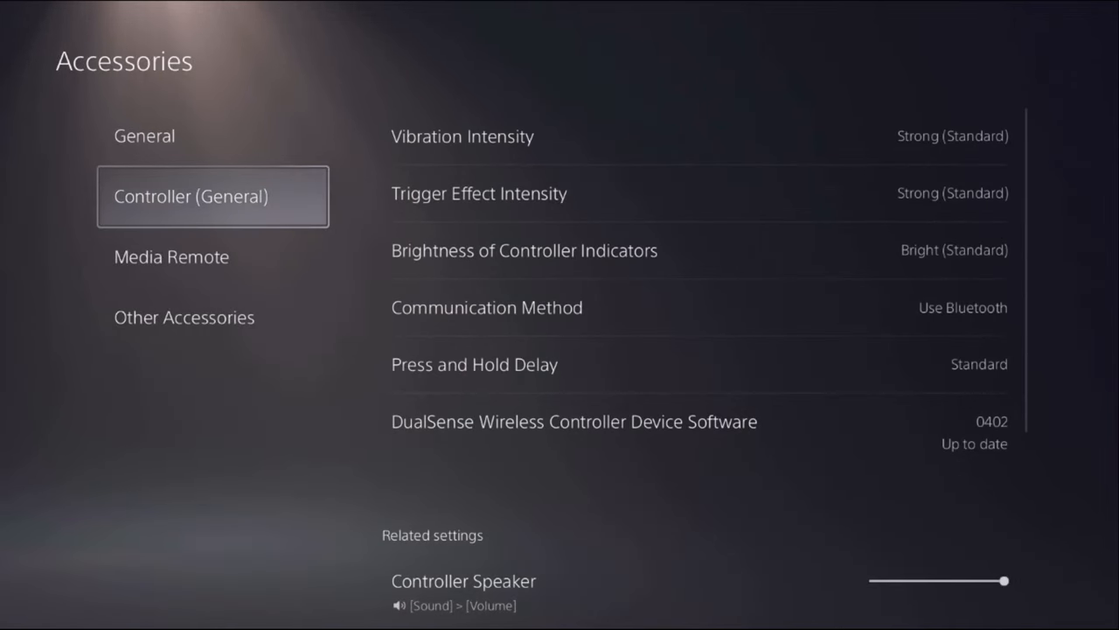
pyautogui.click(461, 136)
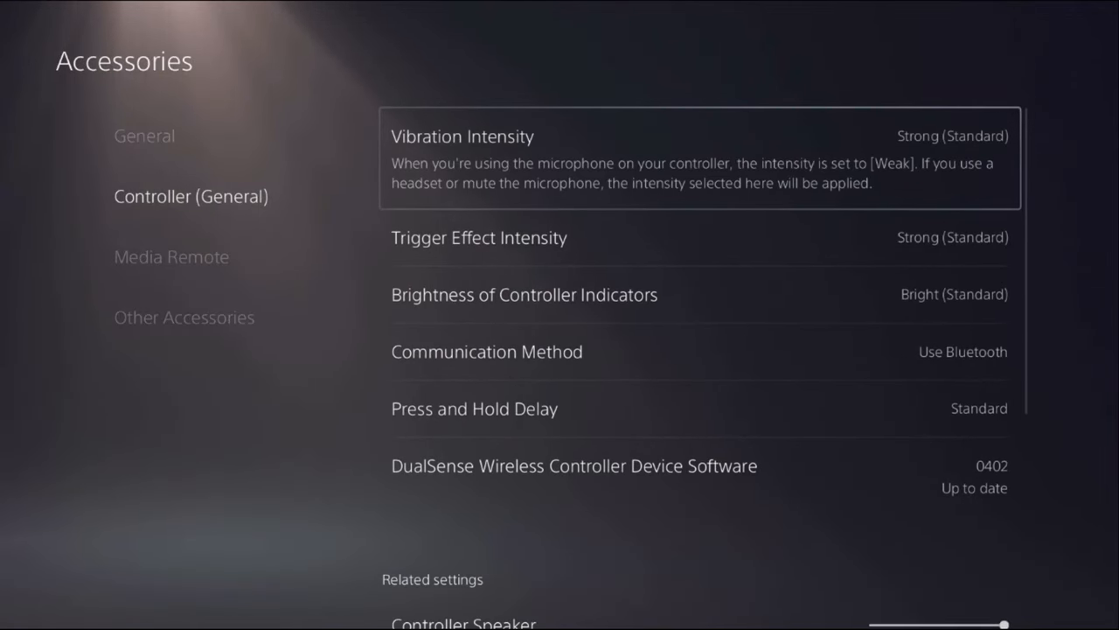
pyautogui.scroll(-3)
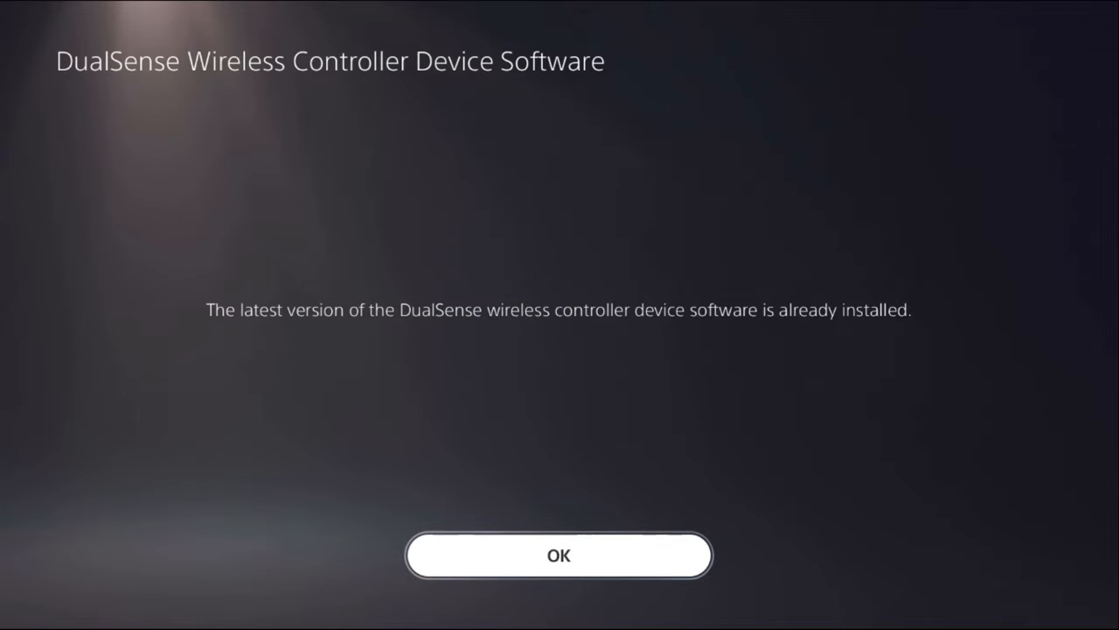
pyautogui.click(560, 556)
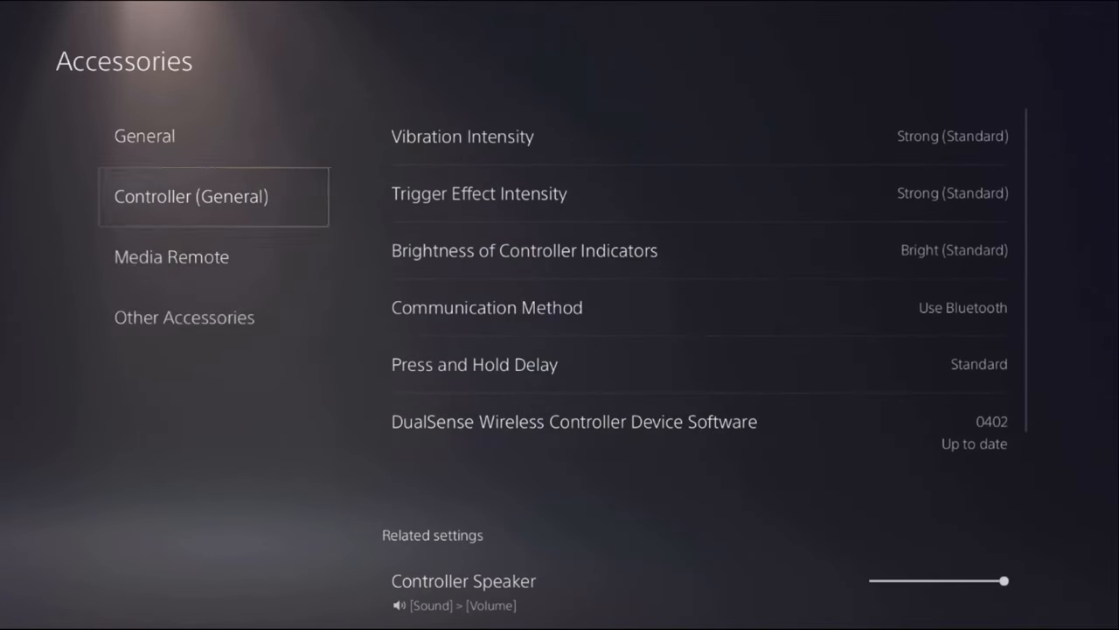